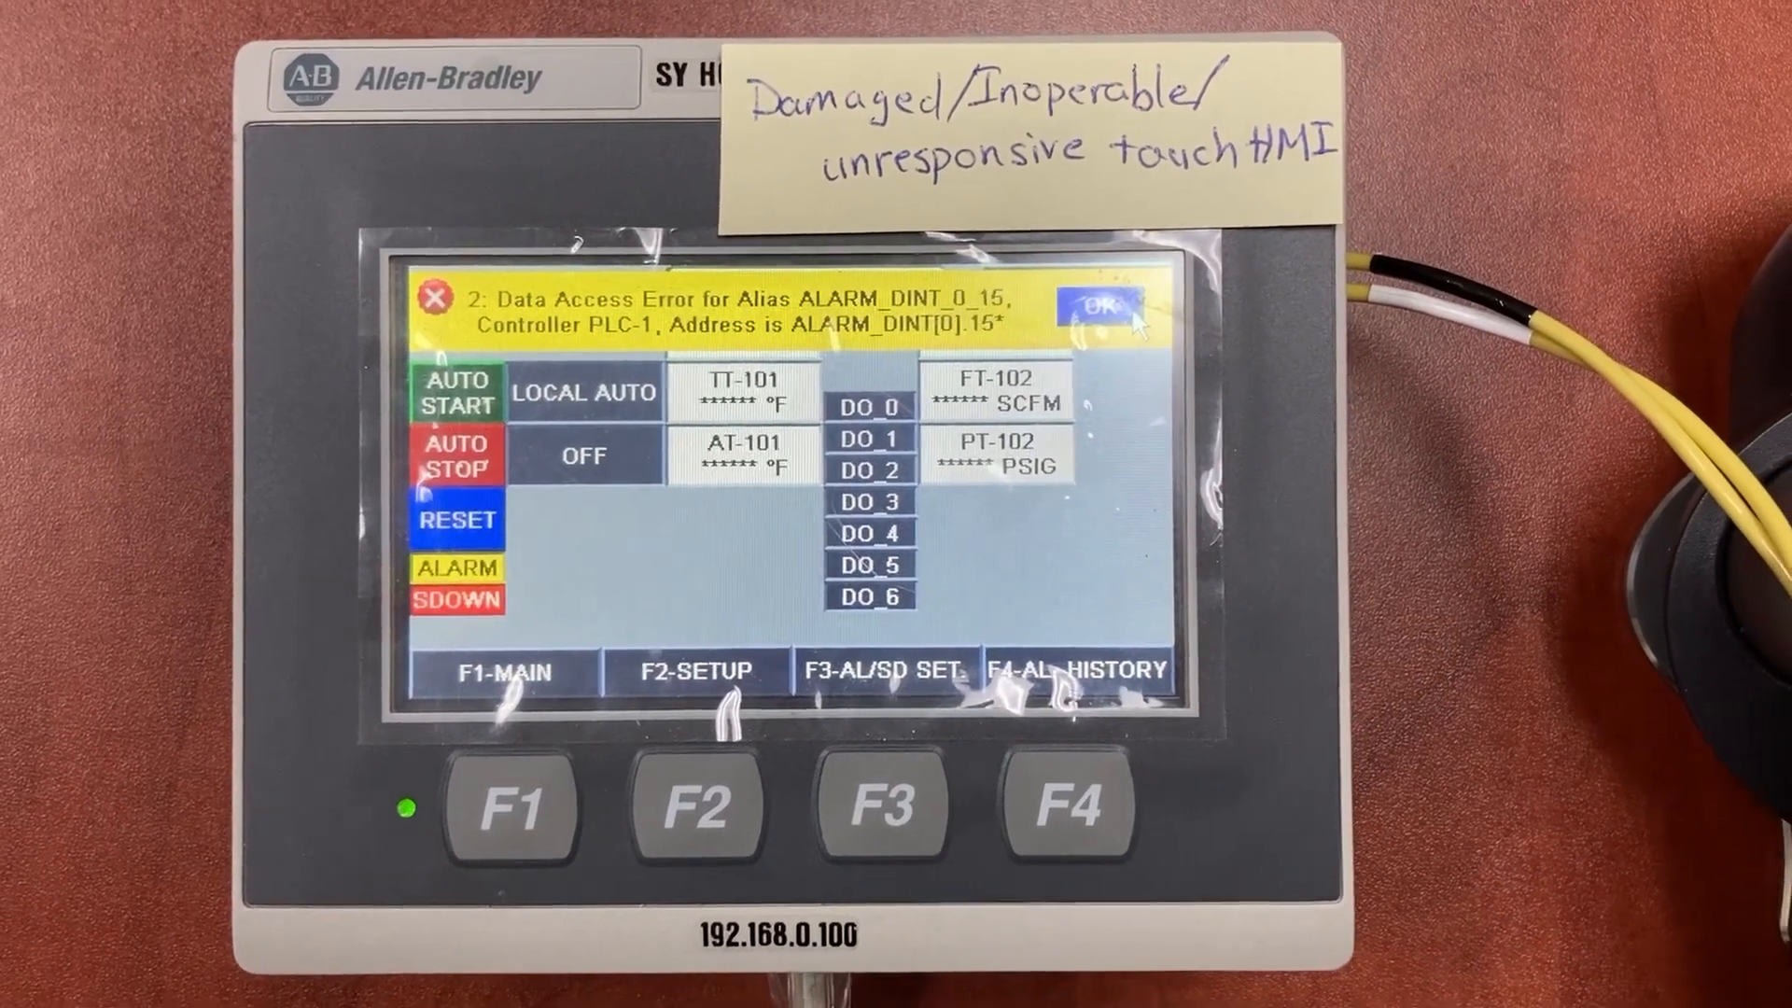
Leave the faulted running application to reach the terminal's Main configuration screen.
click(1097, 306)
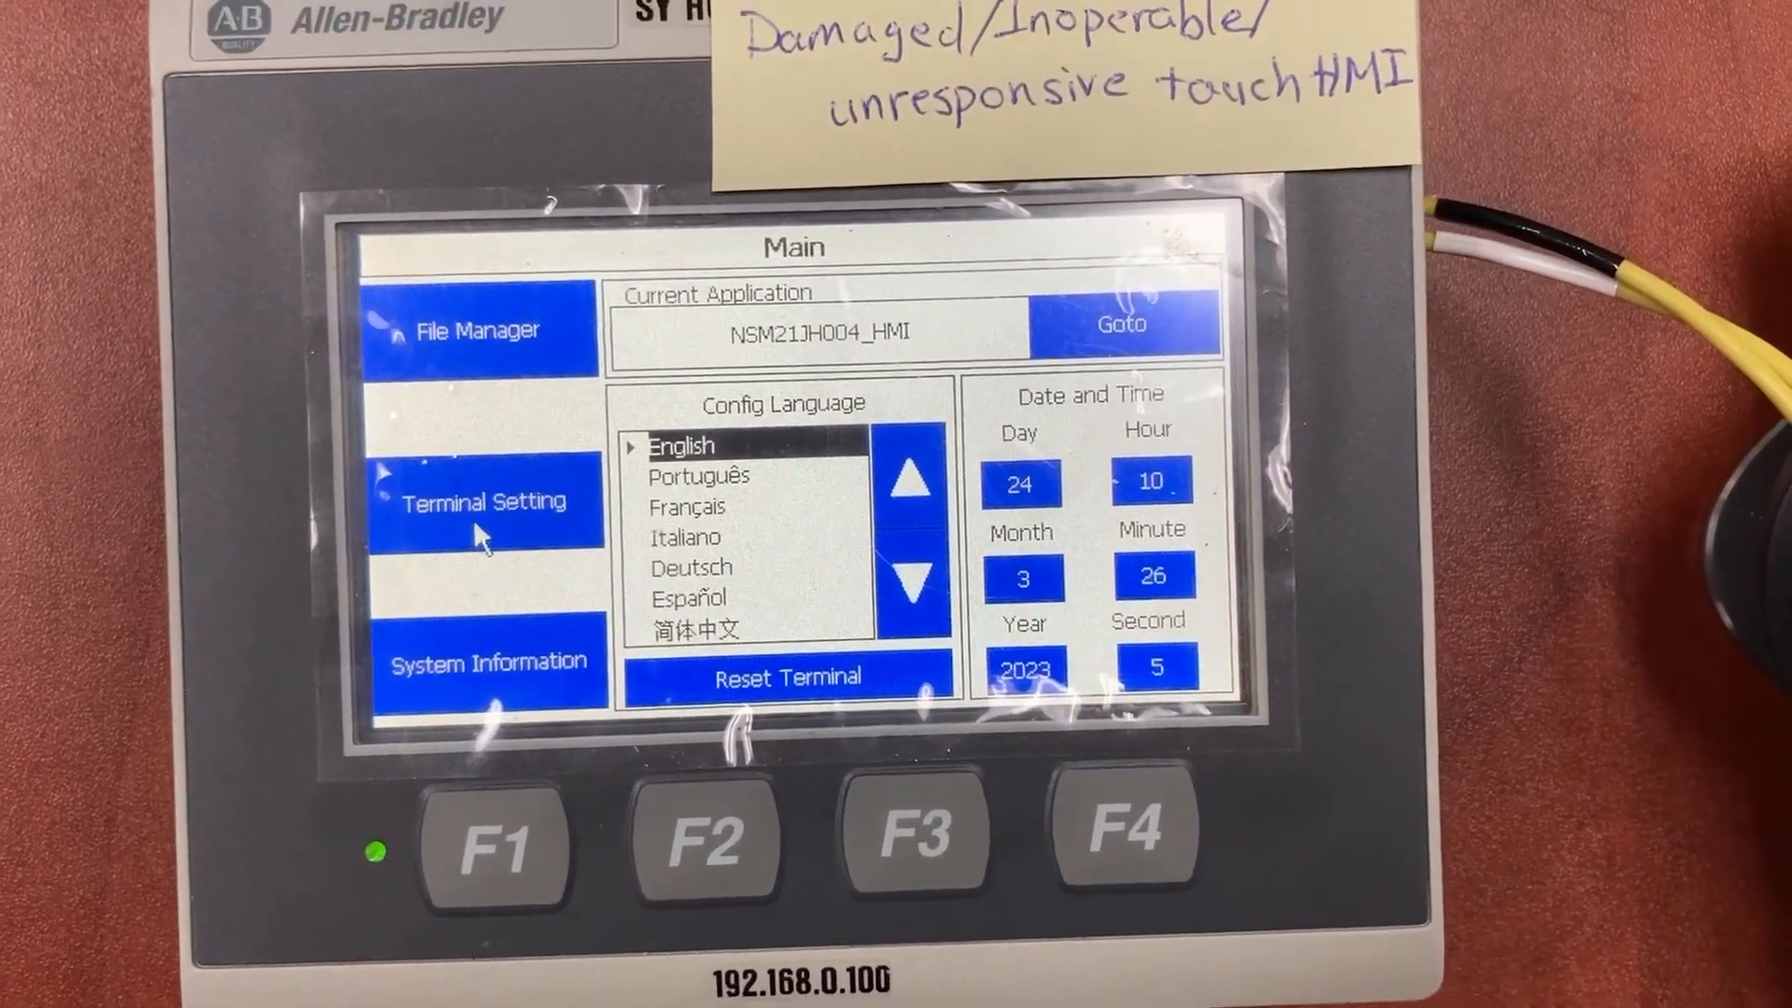
Review the damaged terminal's Communication settings (static IP 192.168.1.2) and return to Terminal Setting.
click(486, 501)
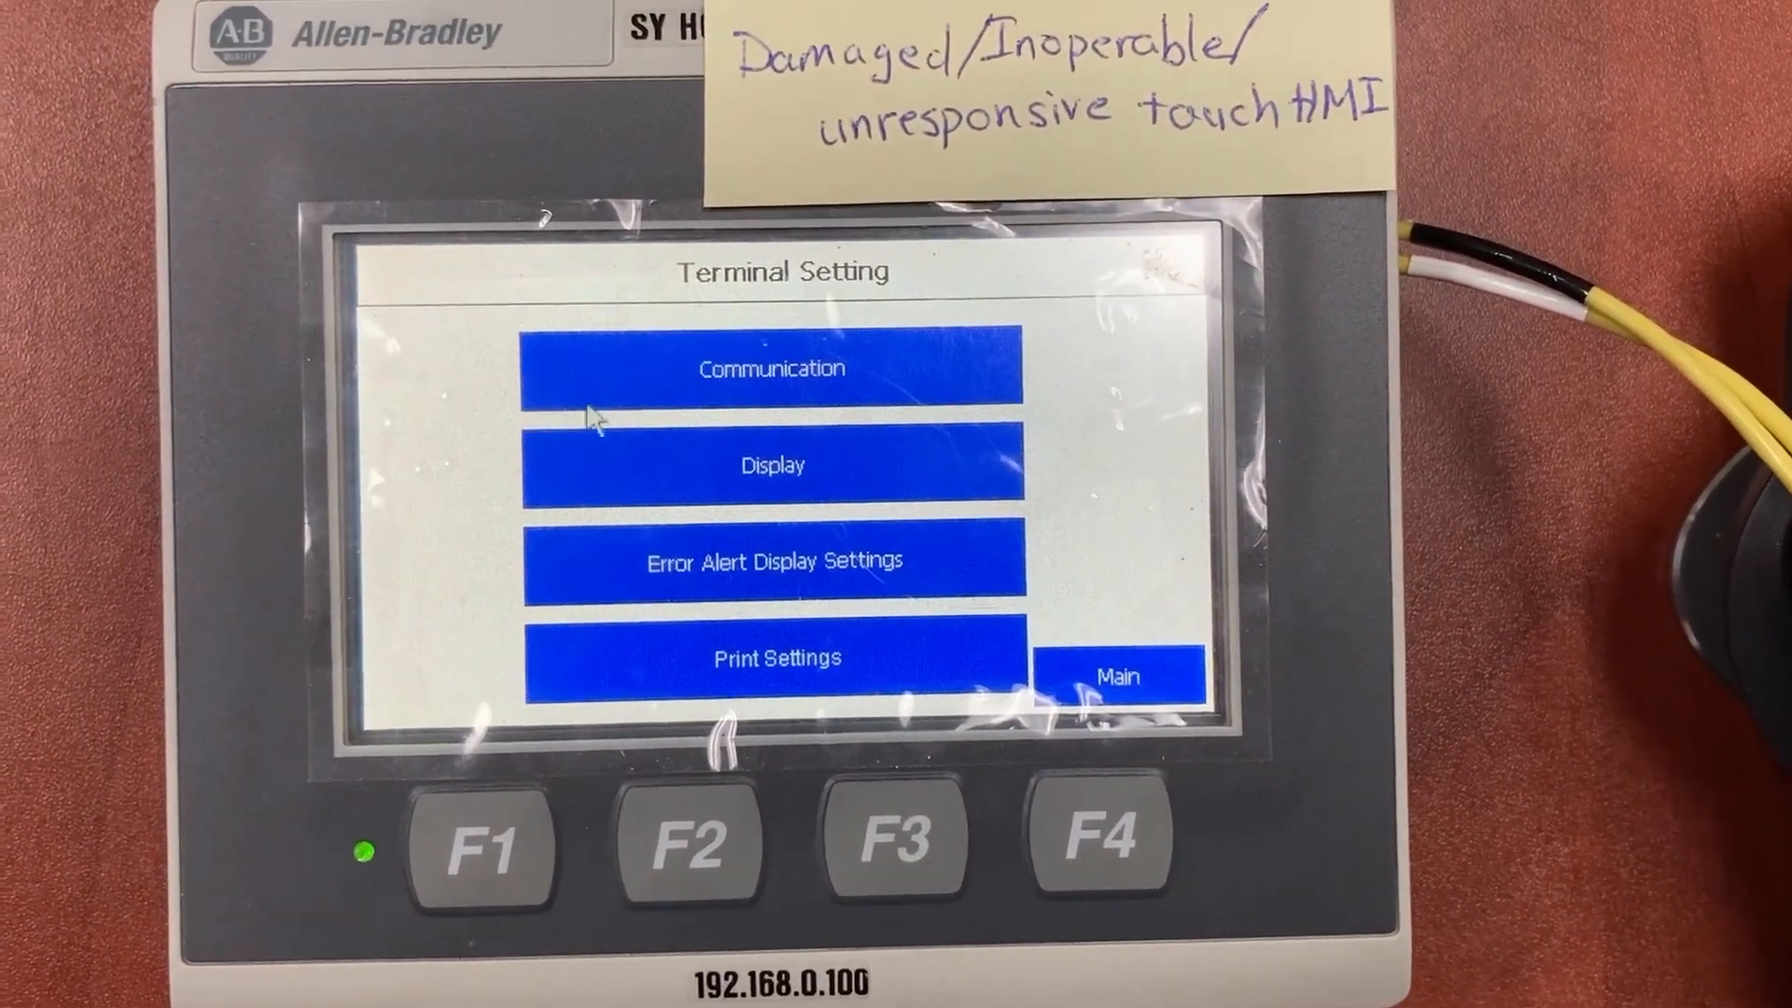
click(773, 367)
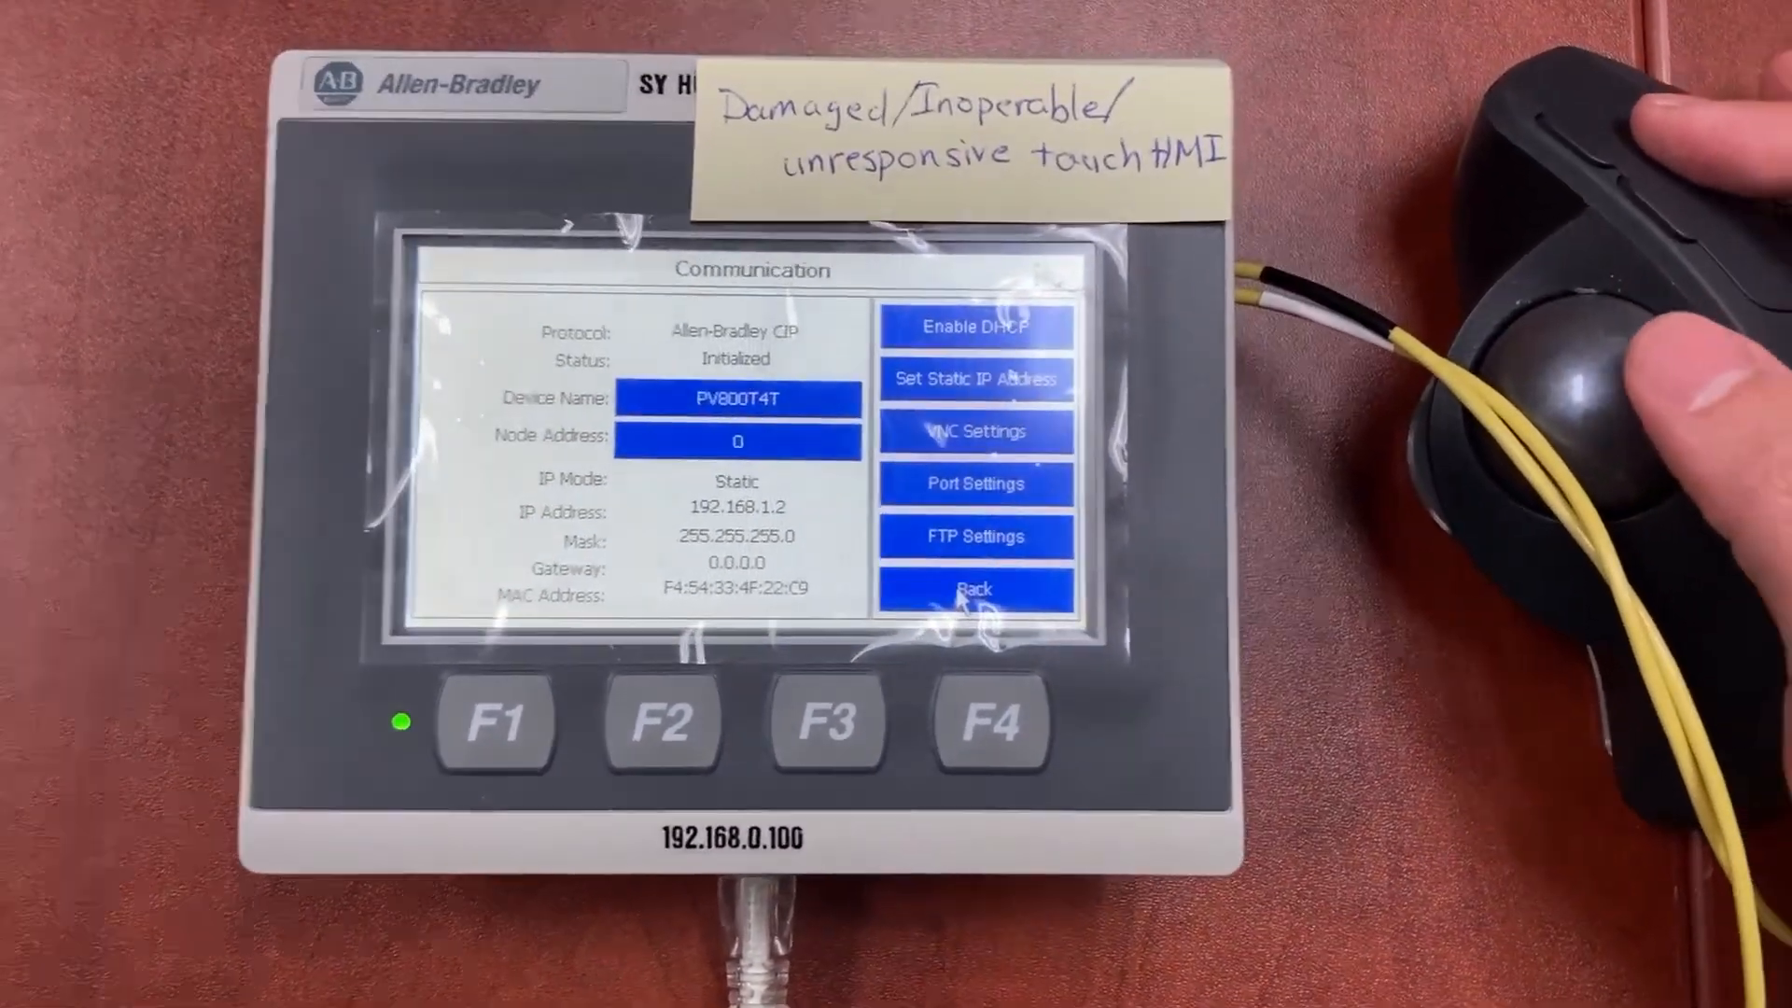
click(974, 588)
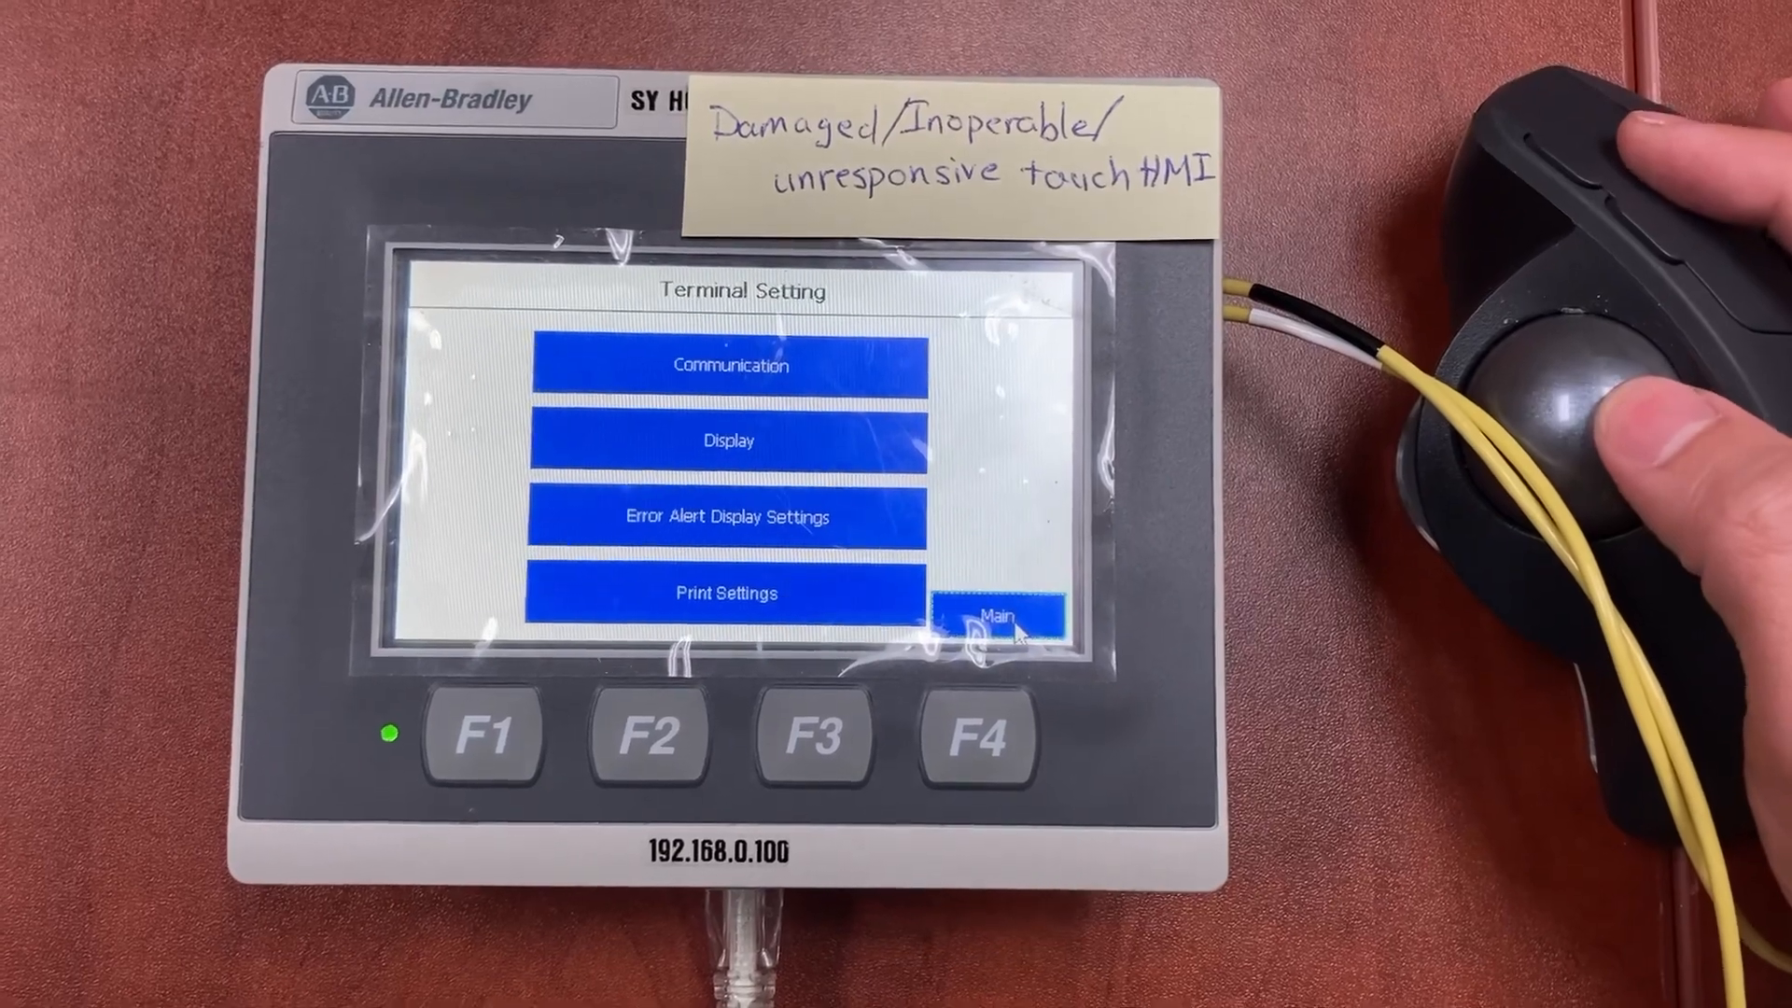
Copy NSM21JH004_HMI from the damaged terminal's internal storage to the SD card via File Manager.
click(1005, 614)
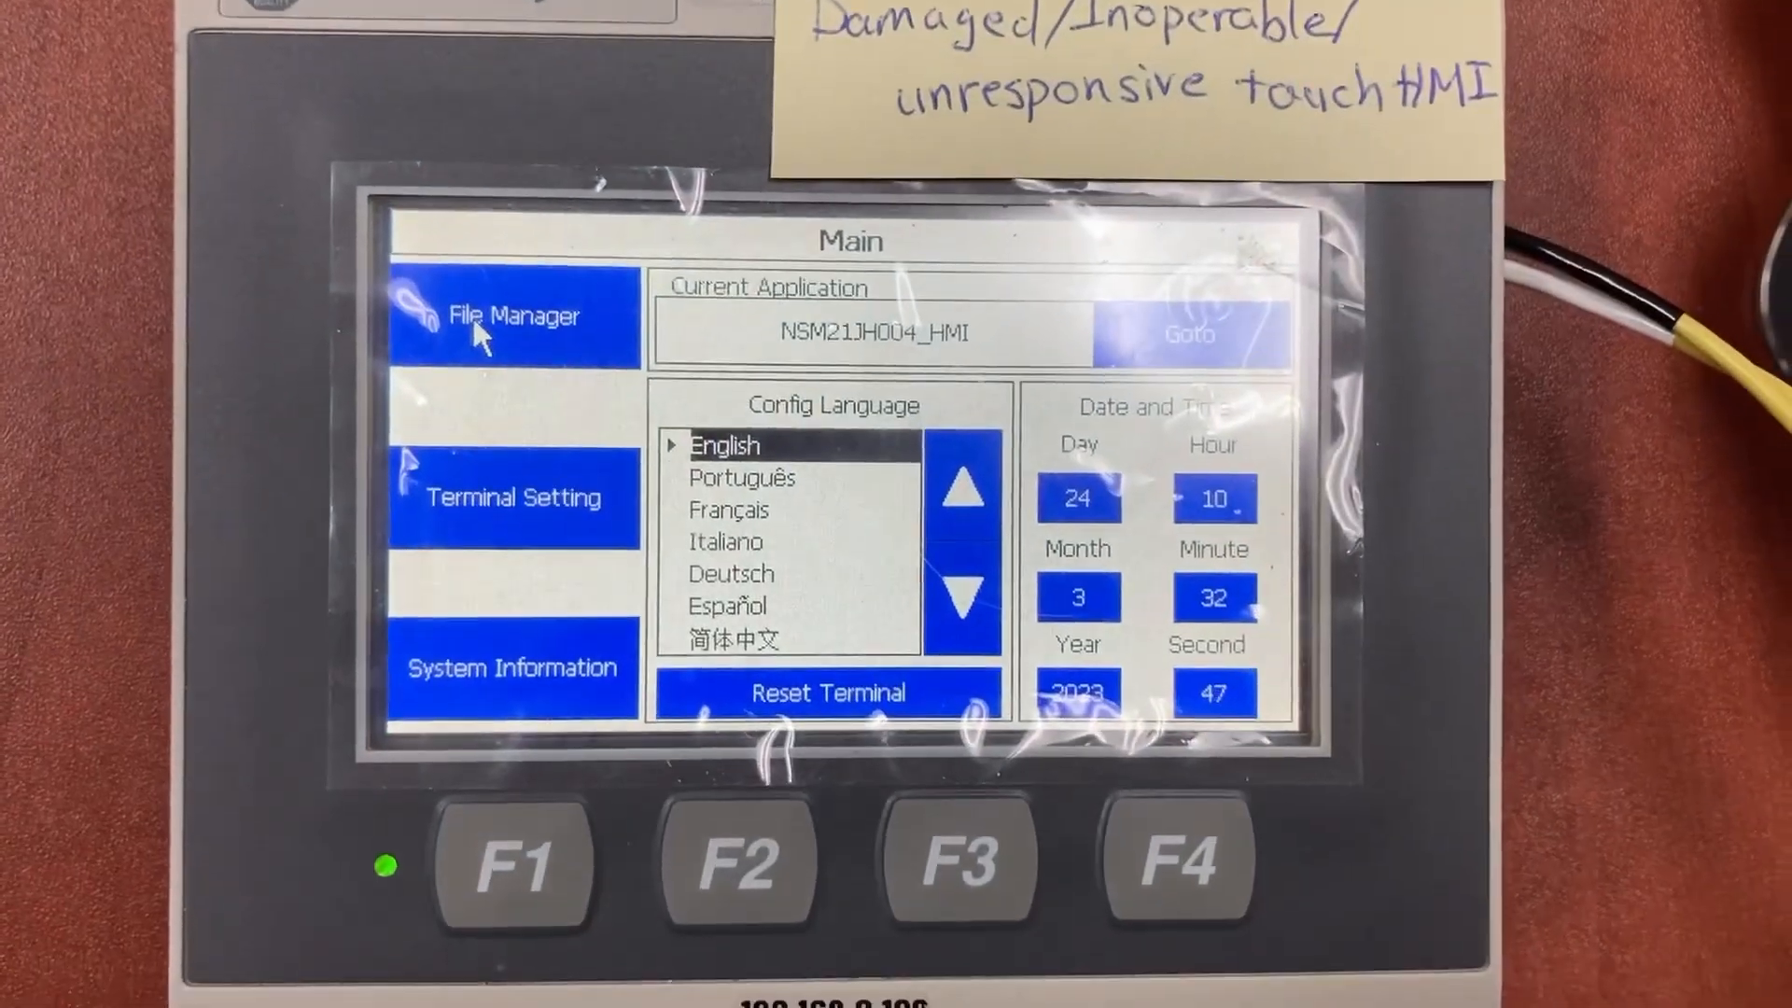
click(515, 317)
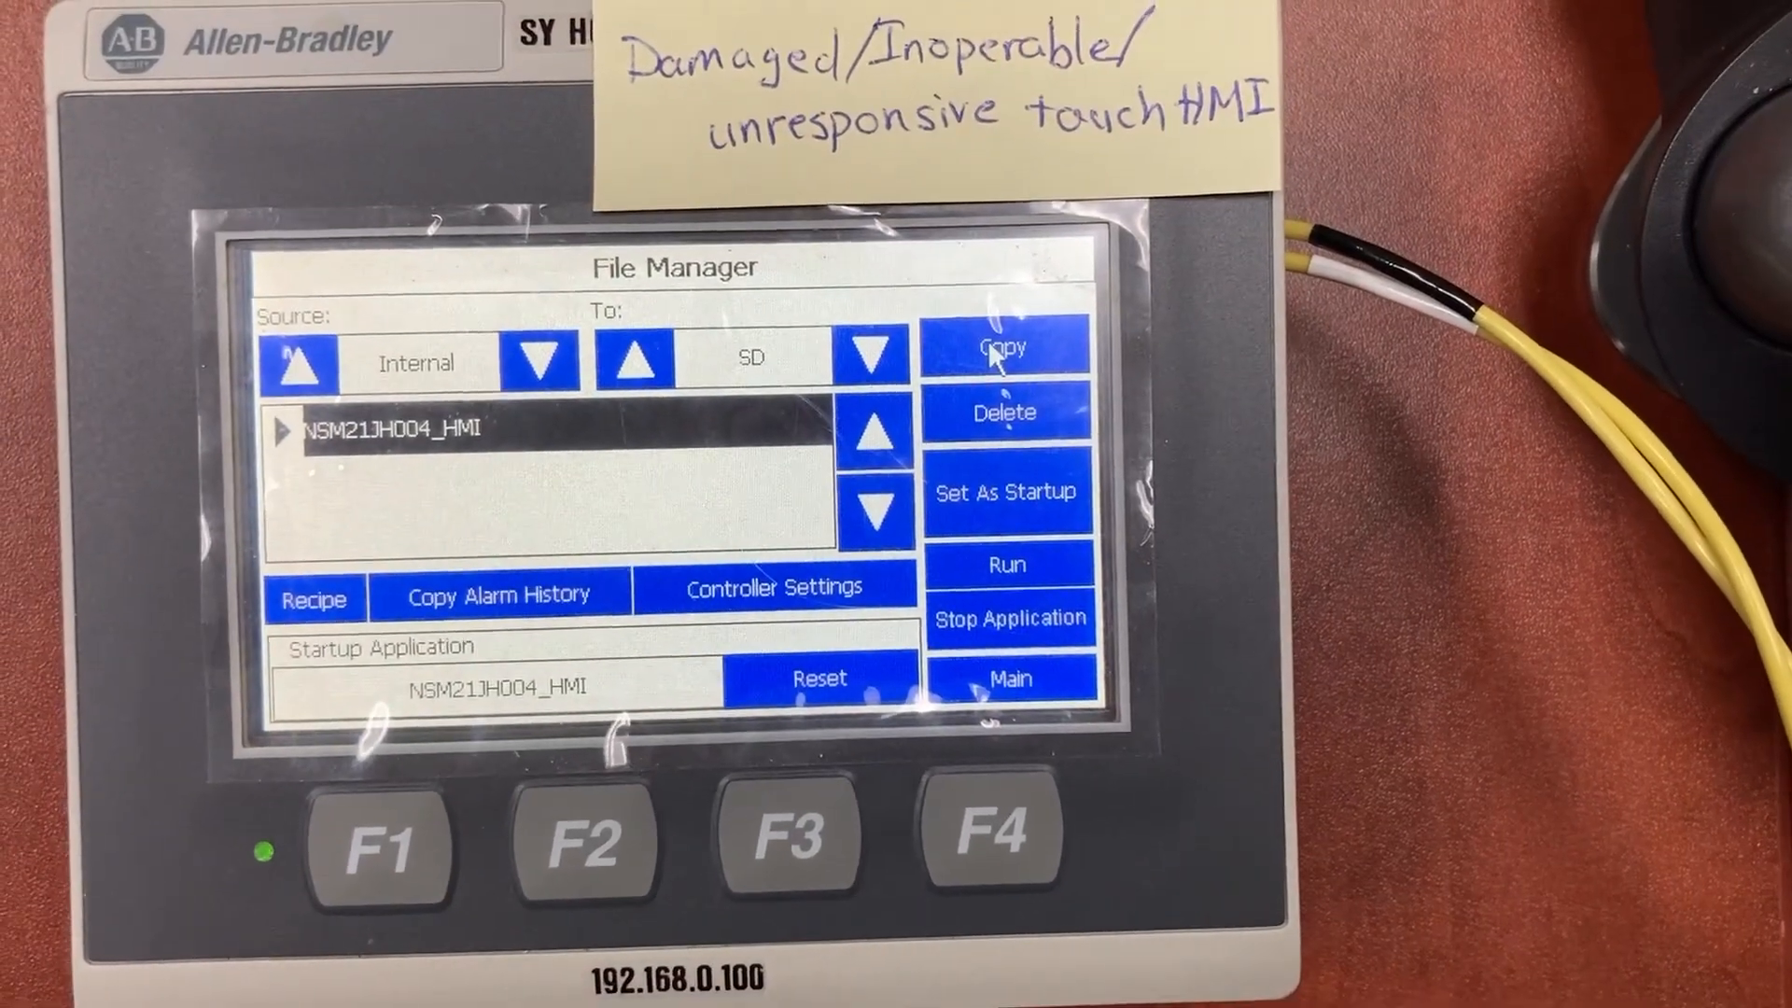
click(1005, 349)
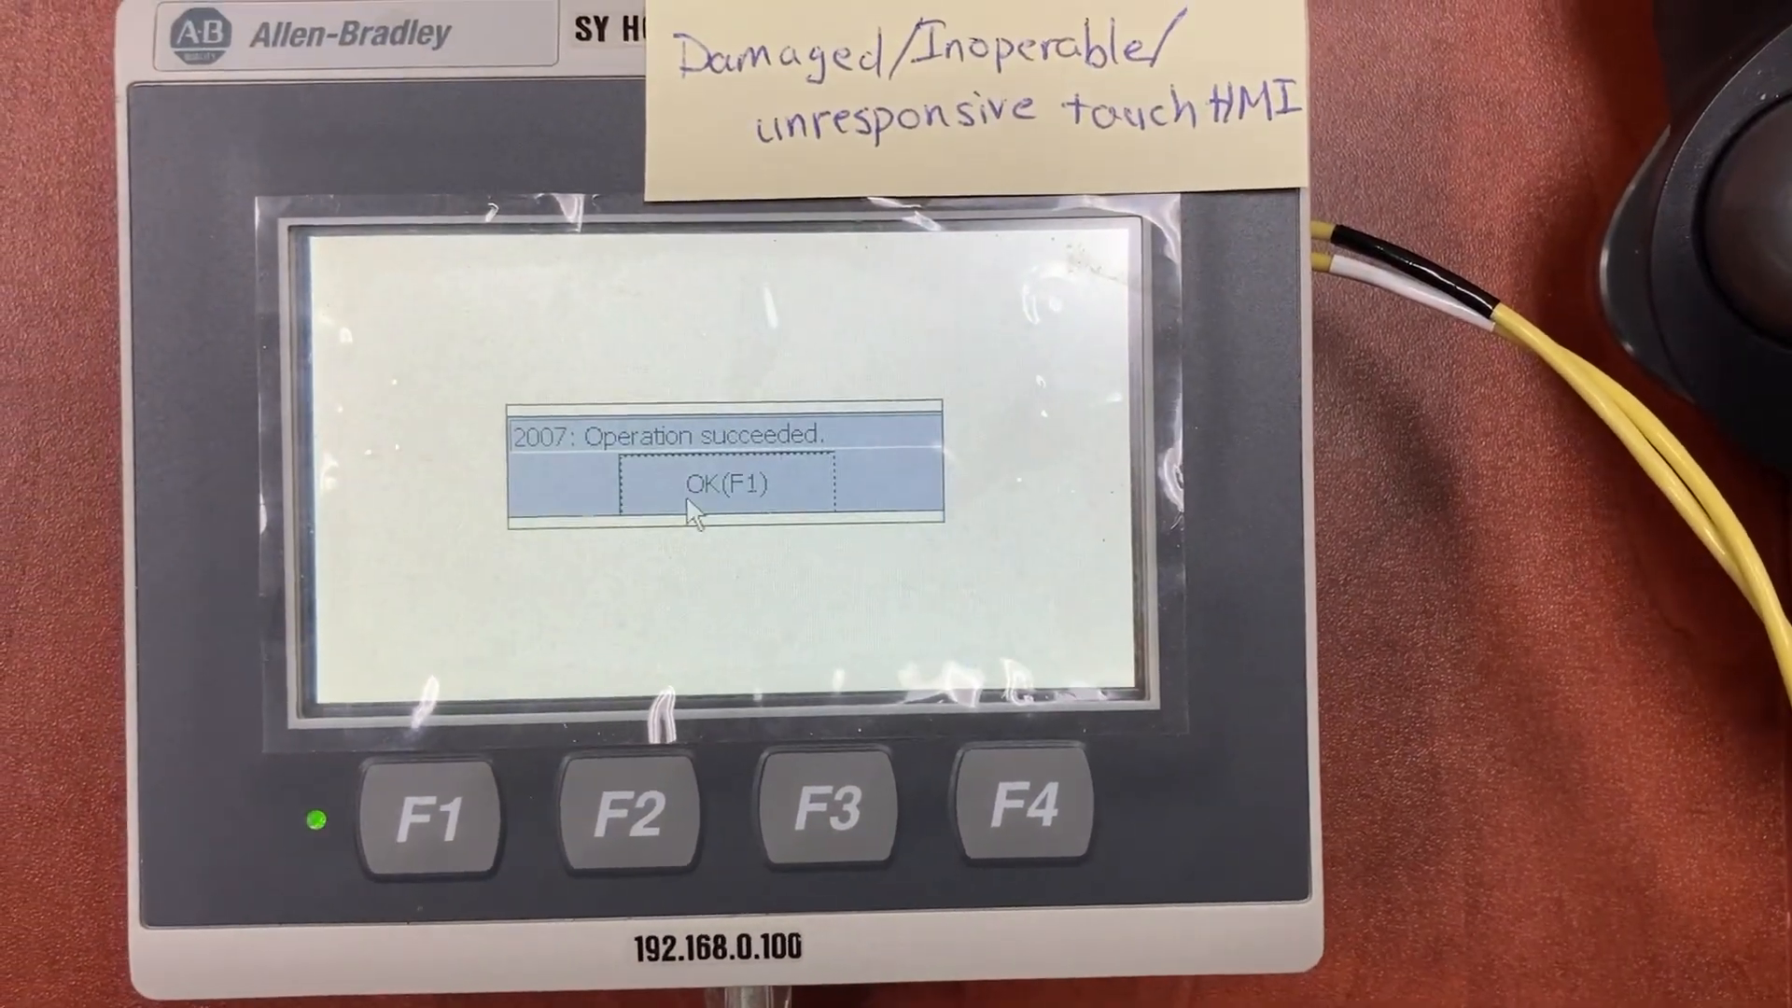
click(721, 480)
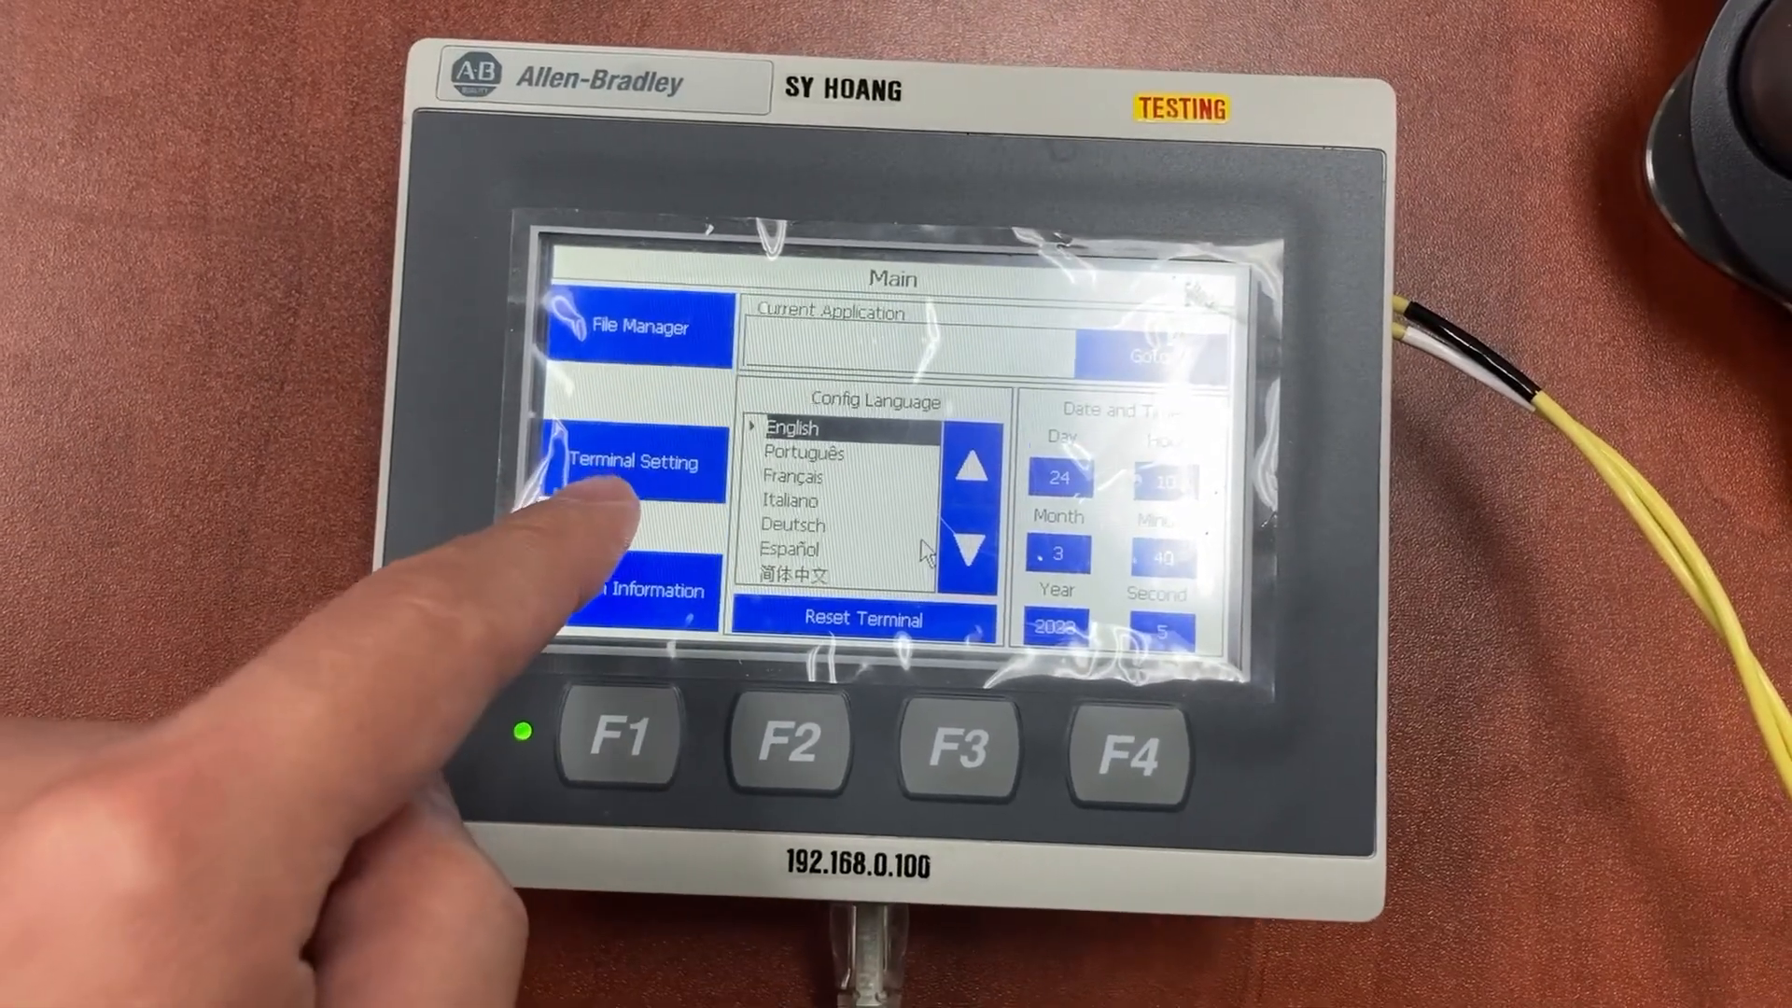
Show the new terminal's Communication settings with its current static IP 192.168.0.123.
click(635, 461)
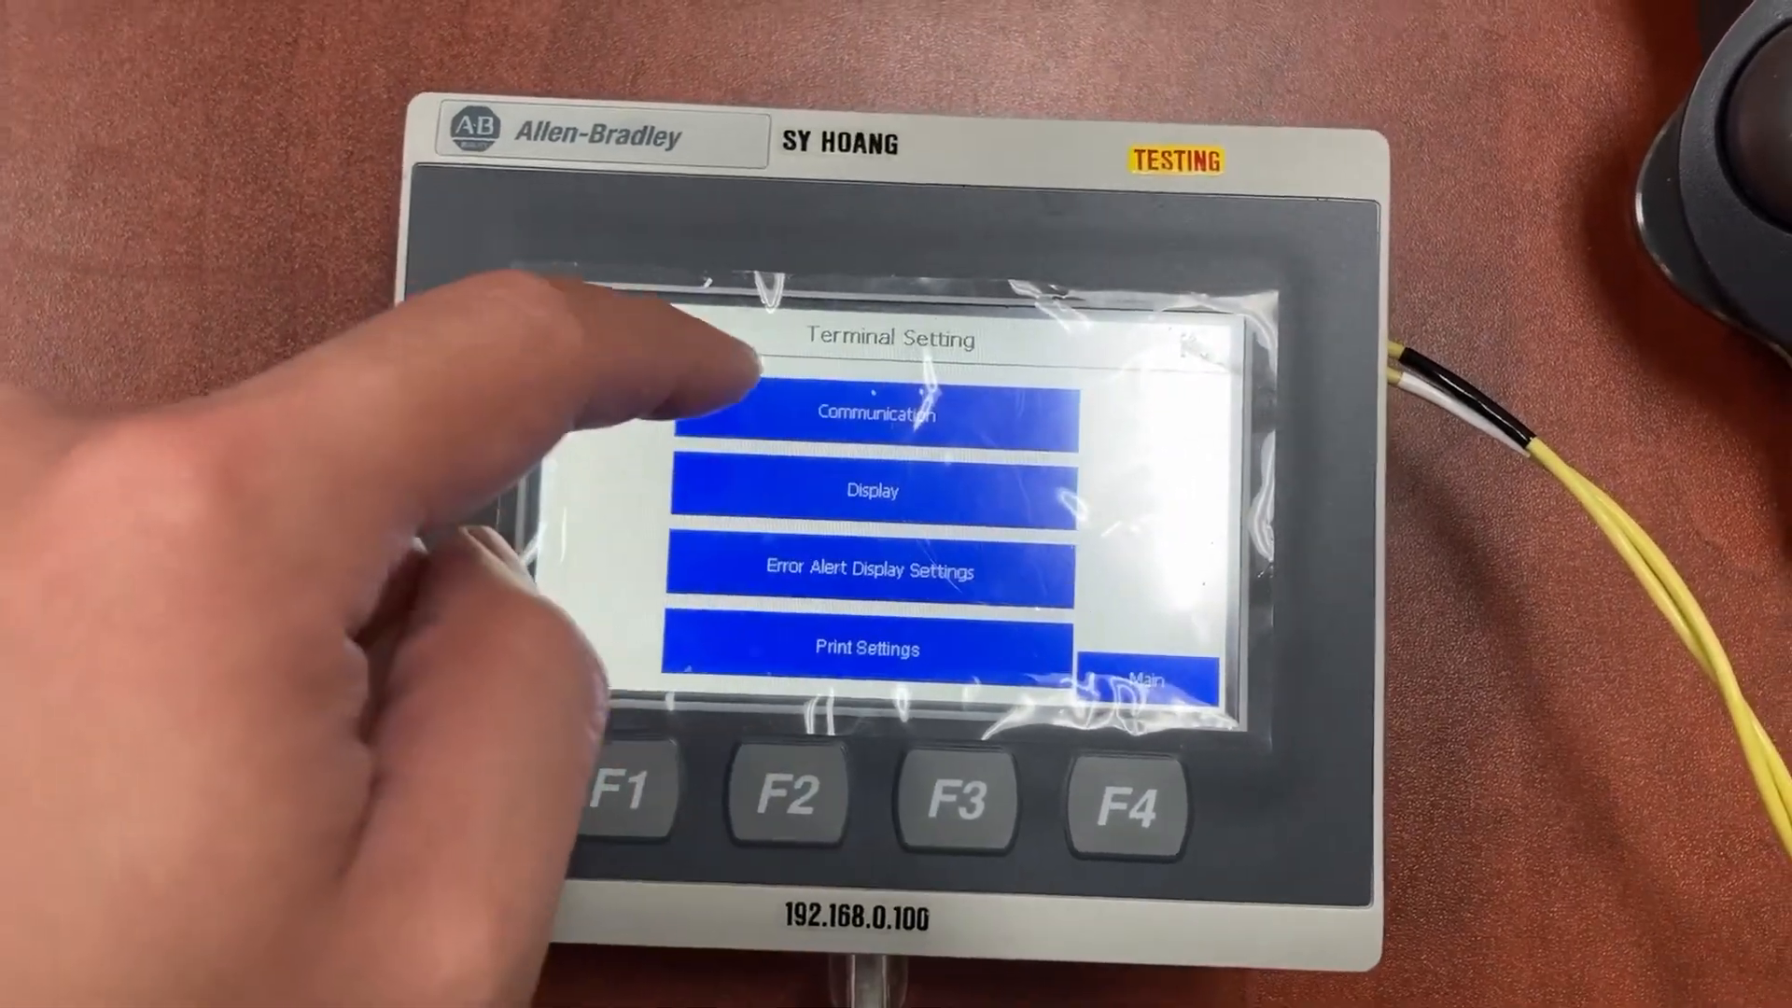
click(868, 414)
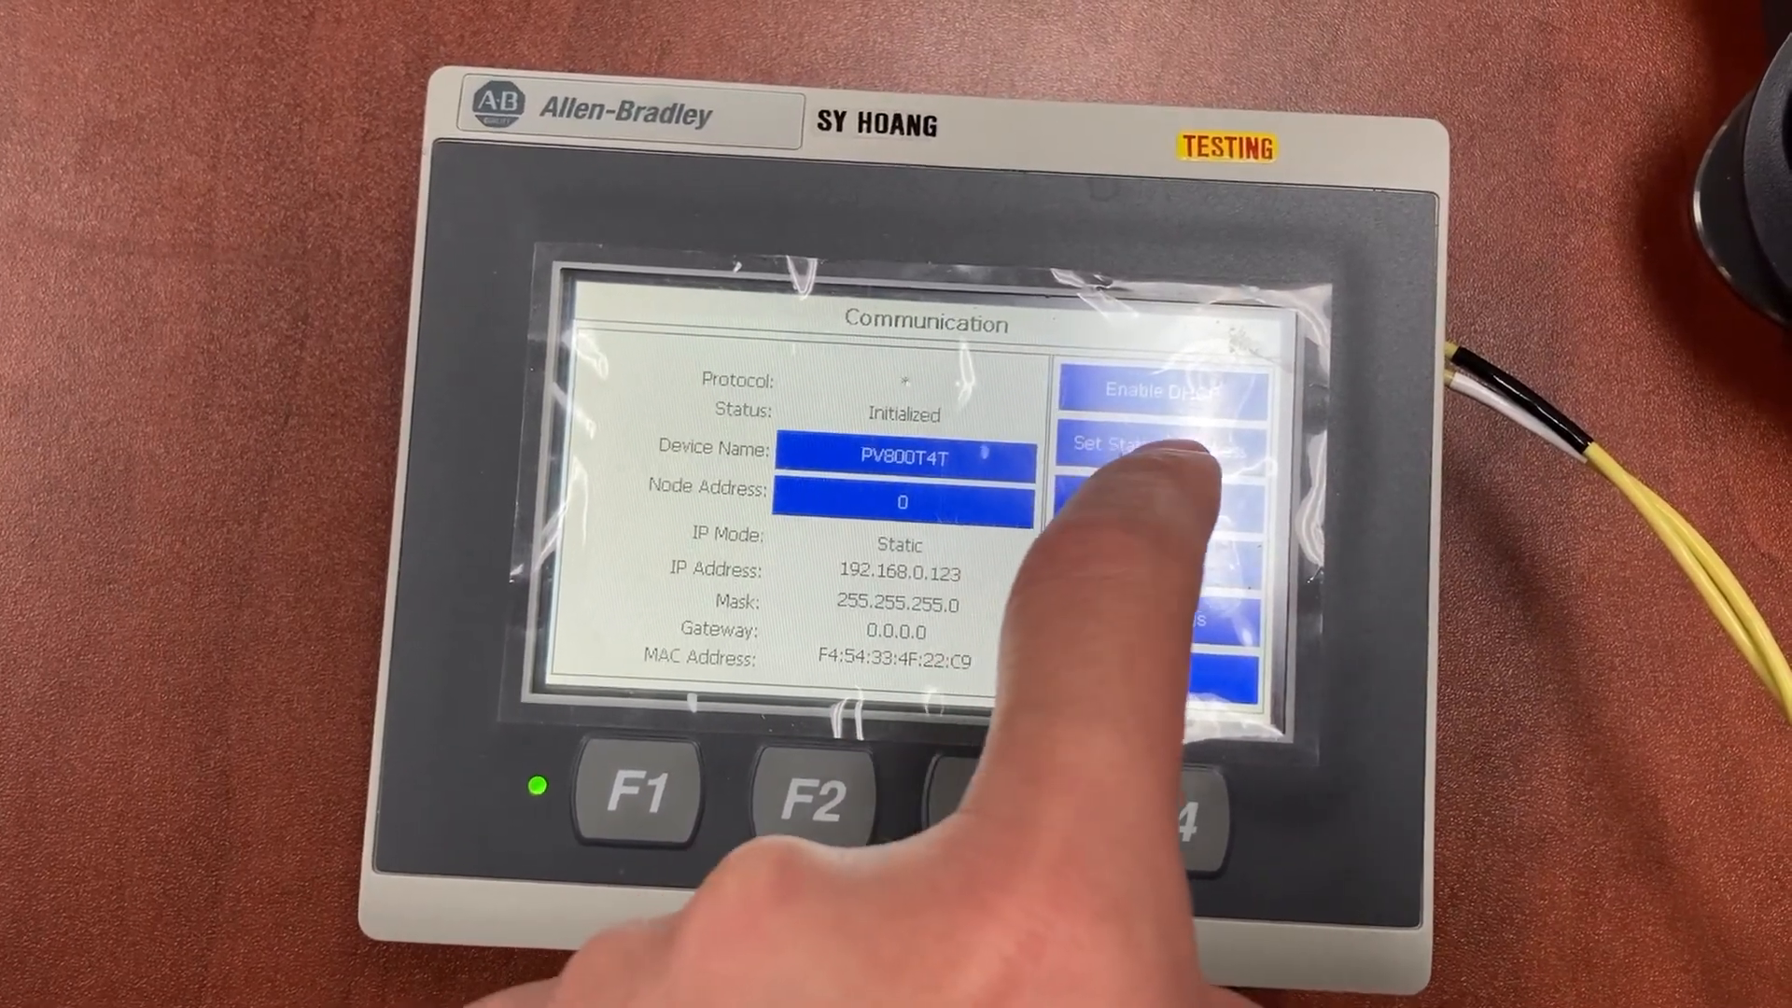
Set the new terminal's static IP address to 192.168.1.2 and return to the Main screen.
click(1131, 445)
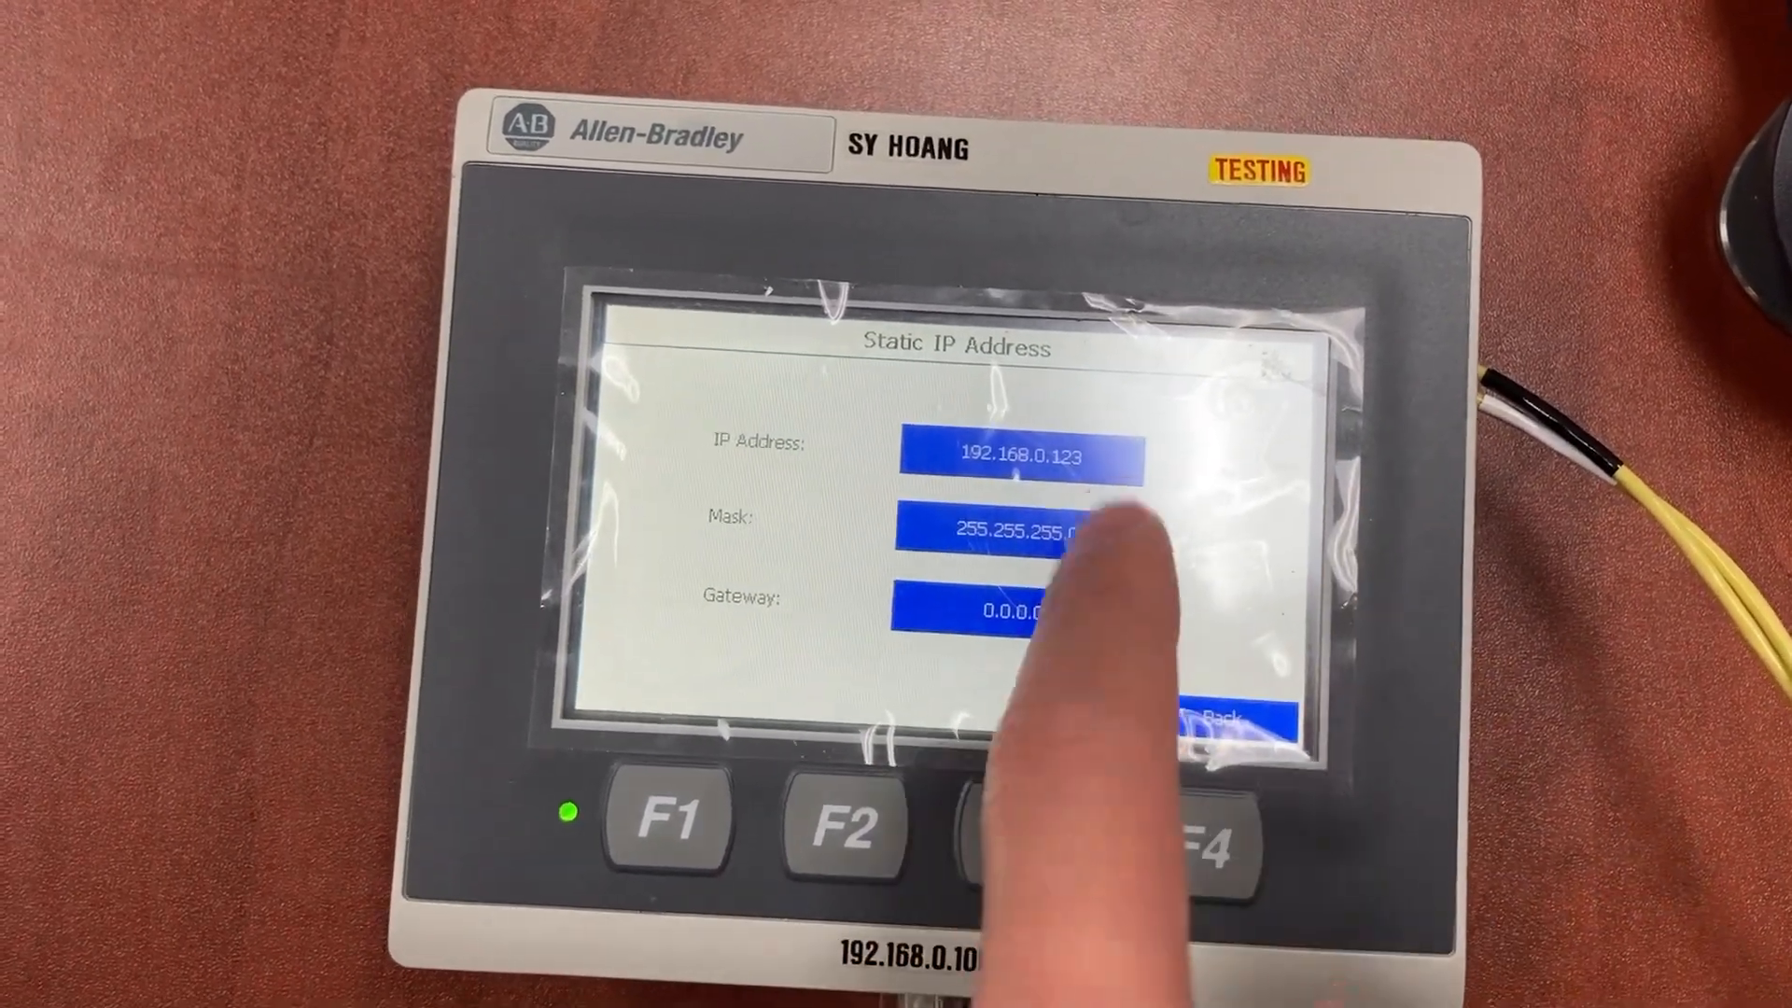
click(1018, 455)
text(192.168.1.2)
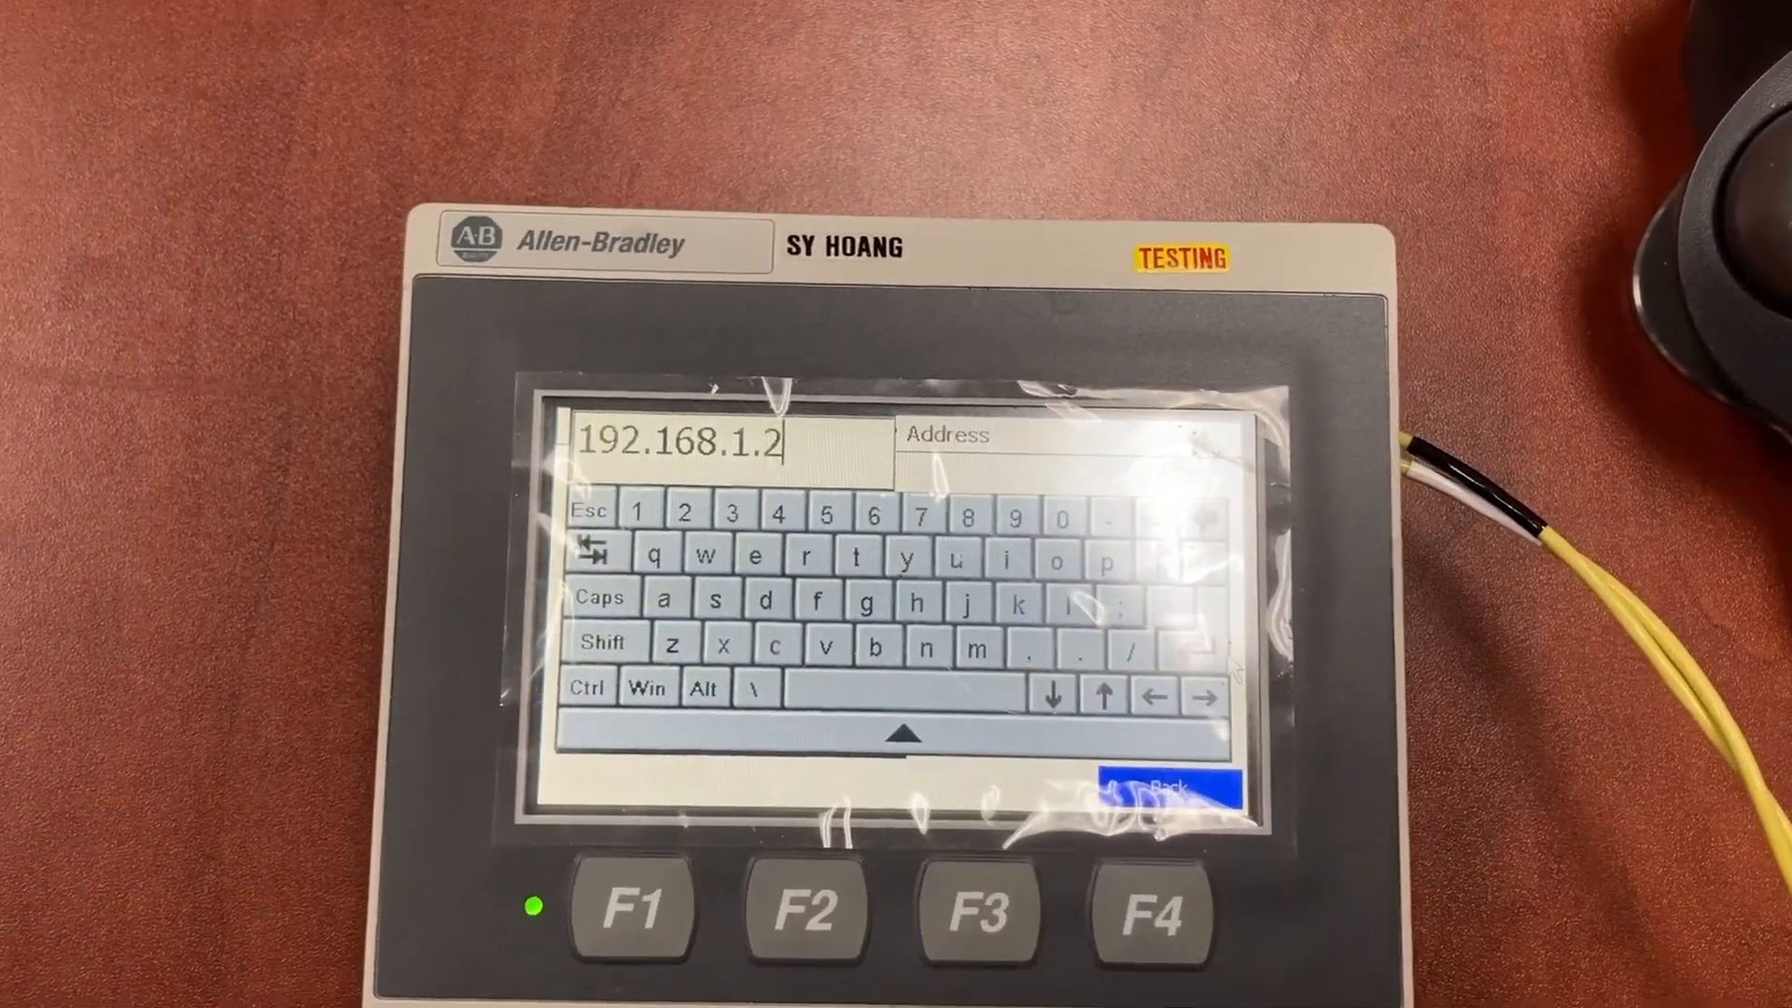
click(1159, 787)
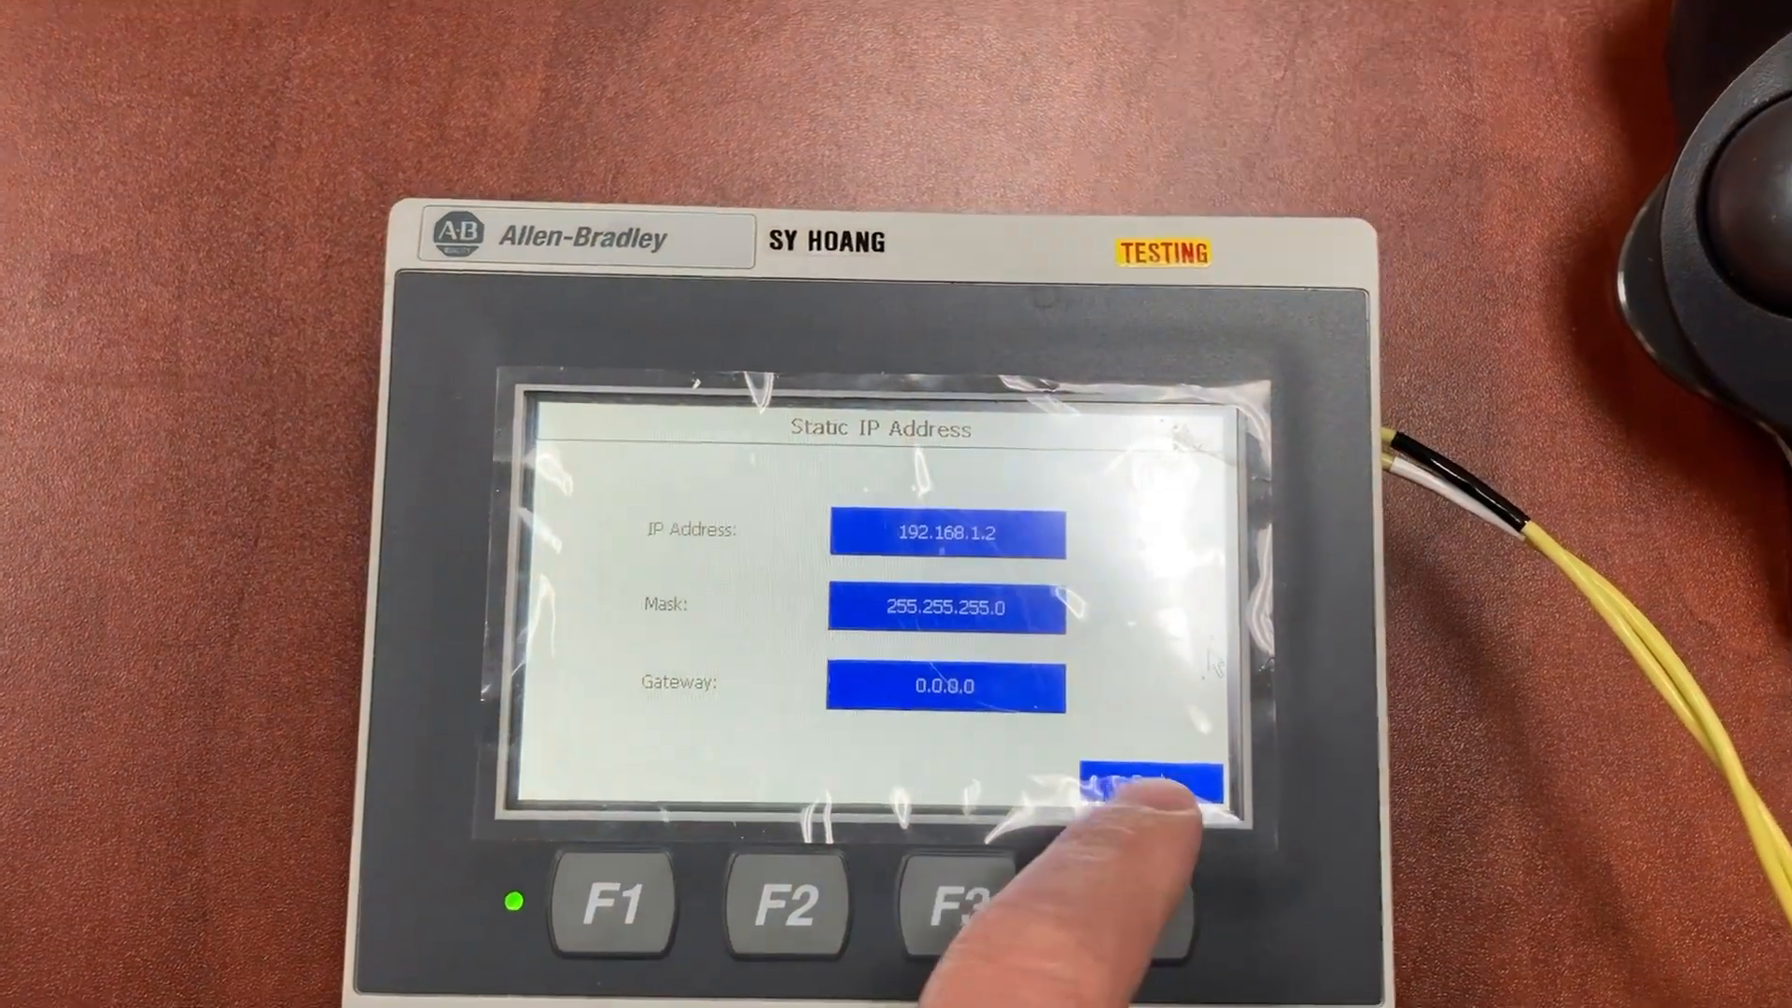
click(1142, 777)
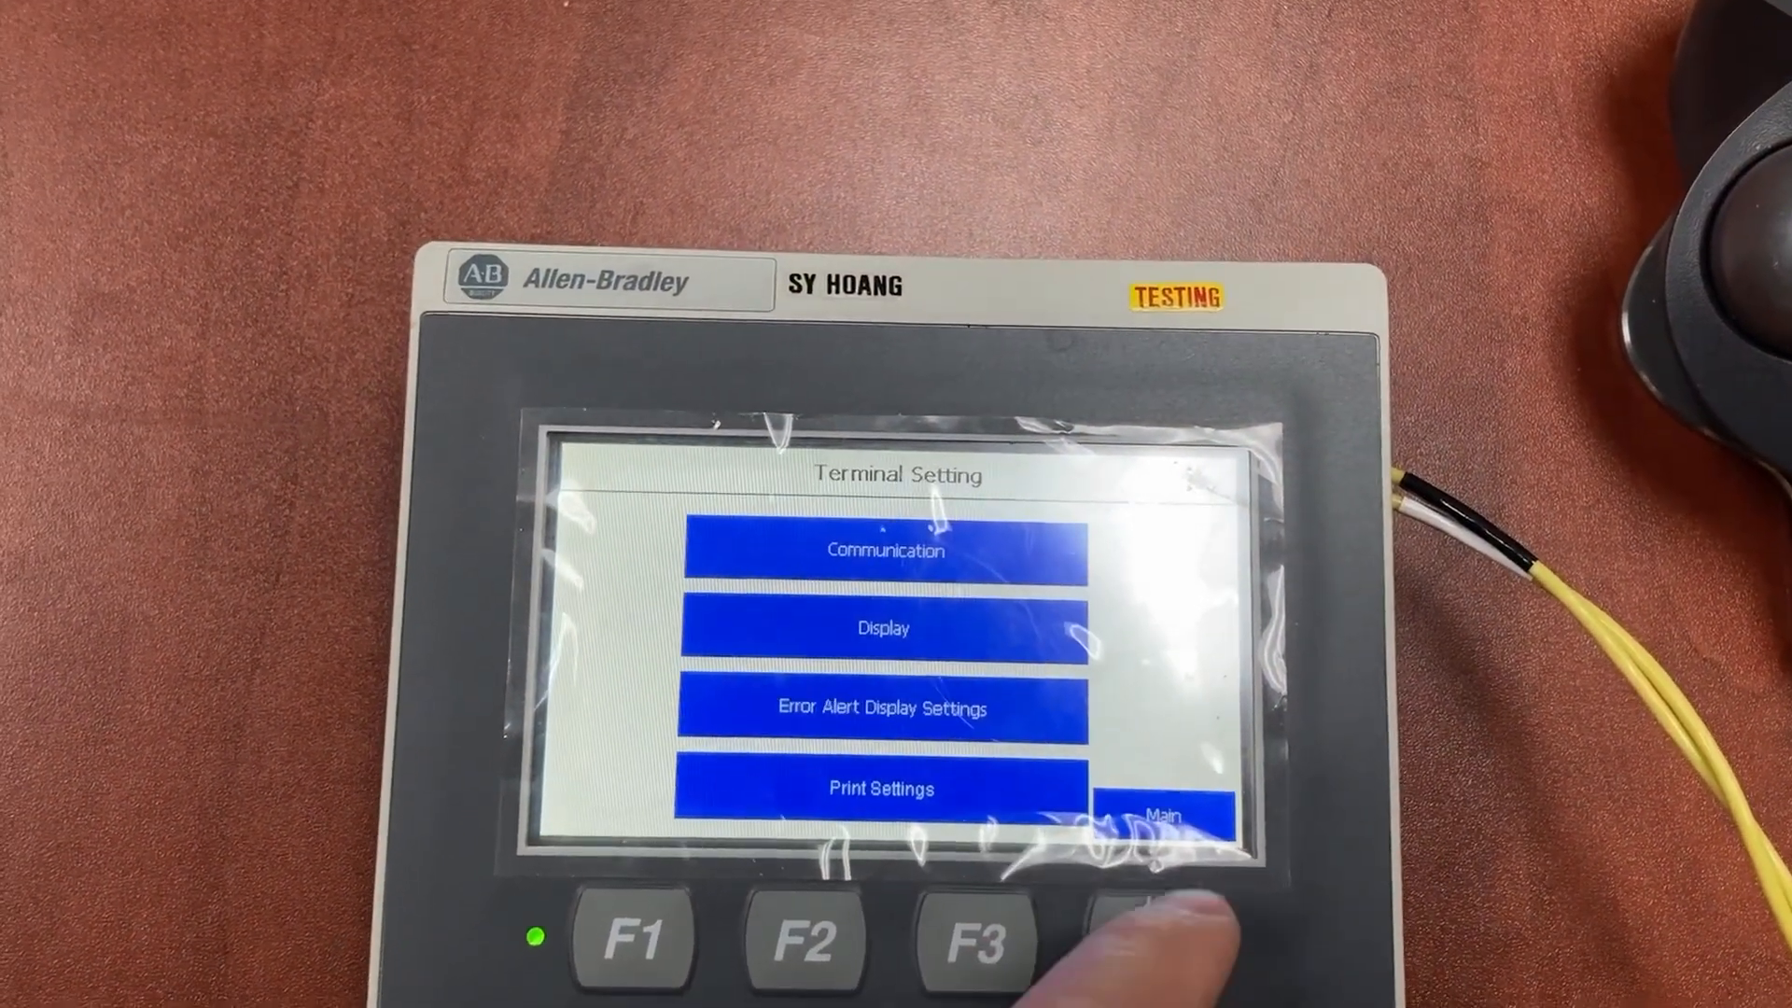
click(1163, 812)
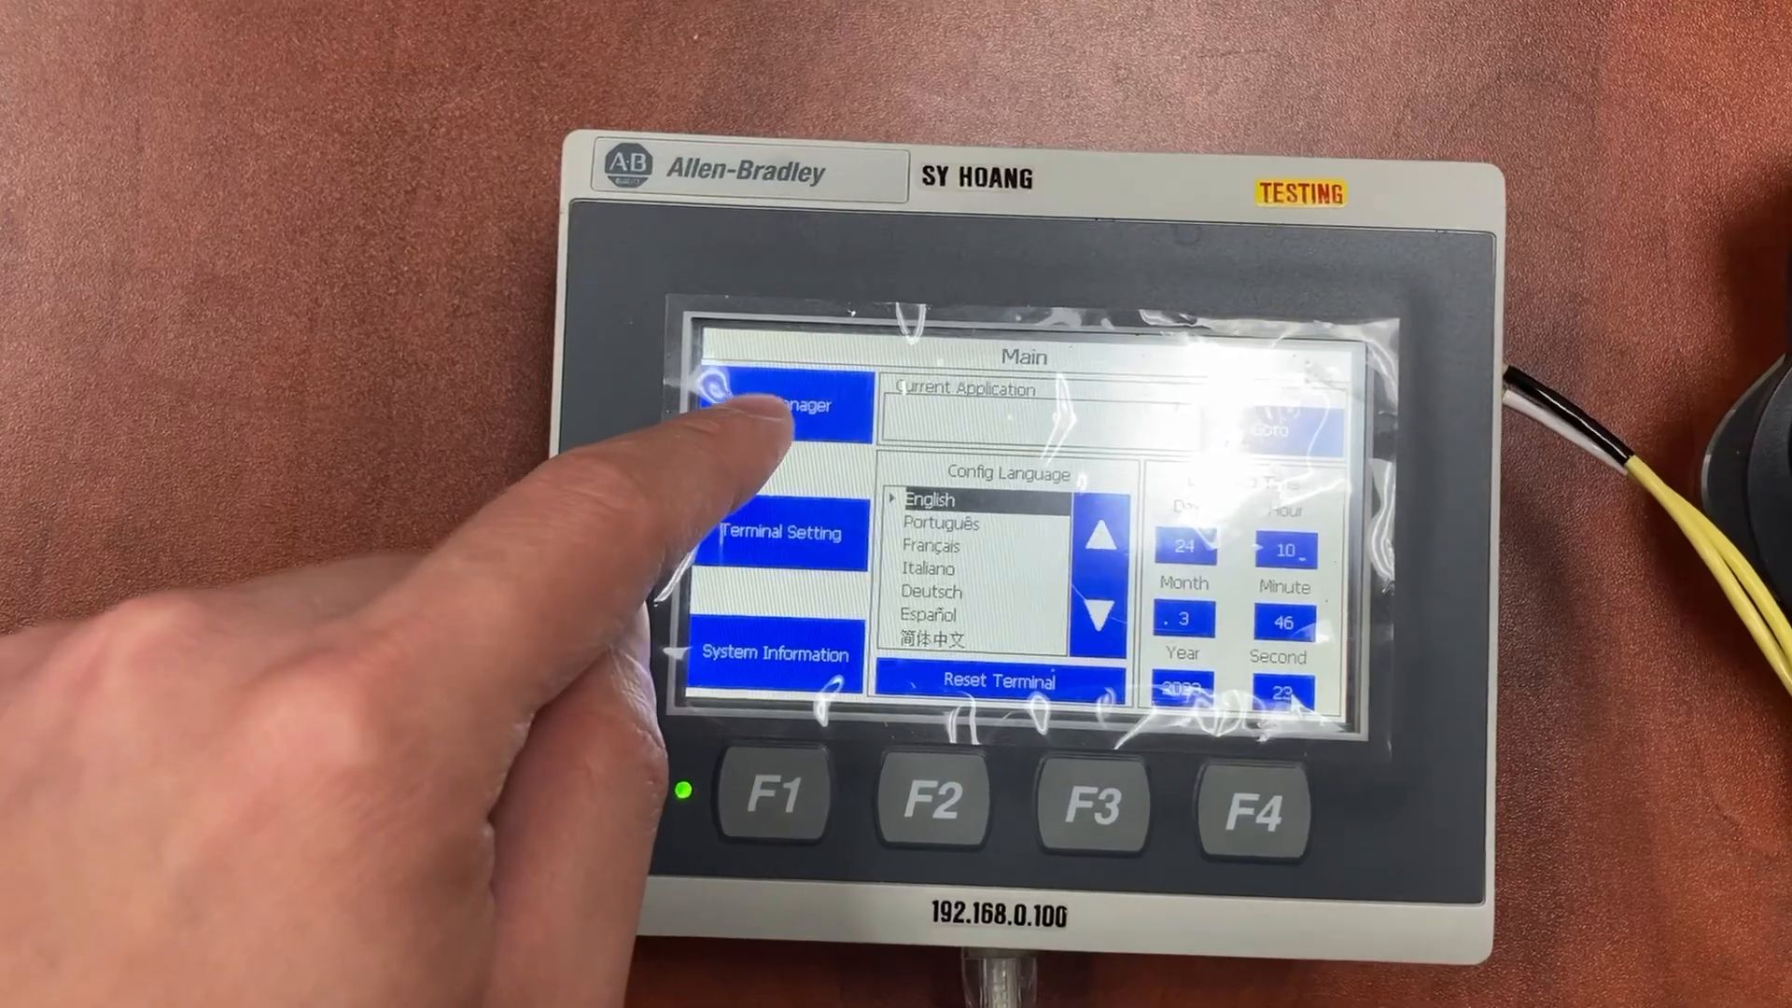
Copy NSM21JH004_HMI from the SD card into the new terminal's internal storage via File Manager.
click(776, 405)
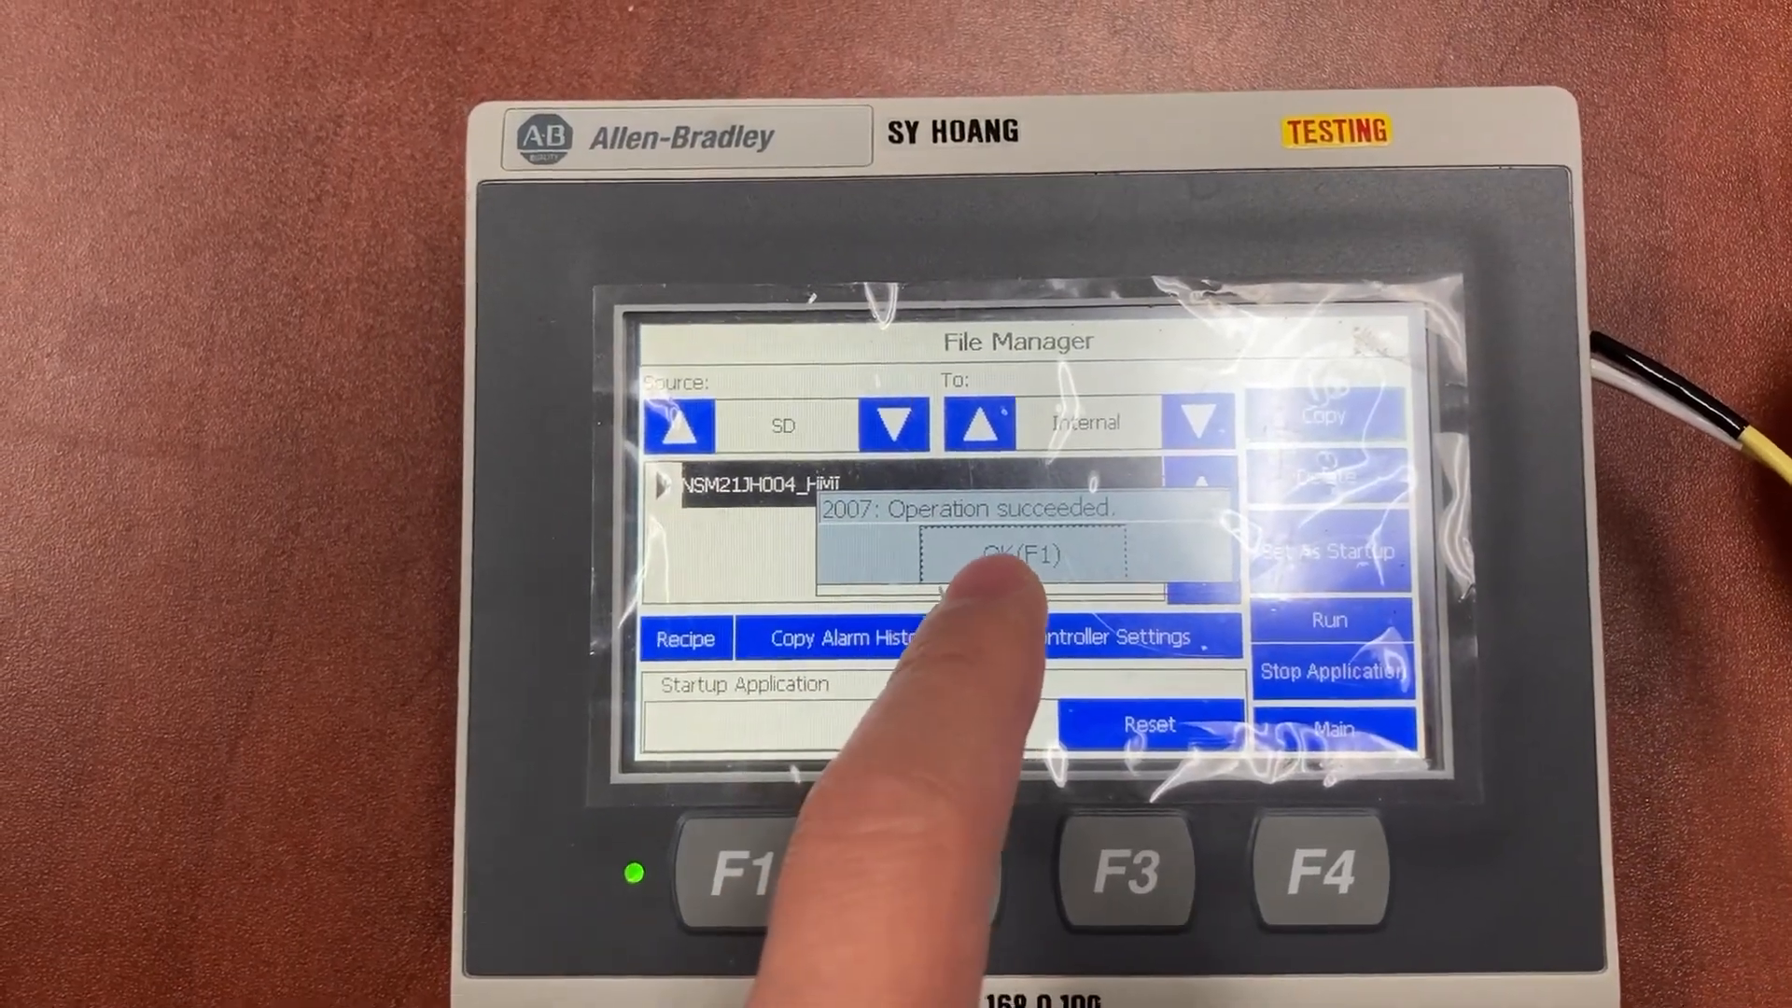
click(1016, 556)
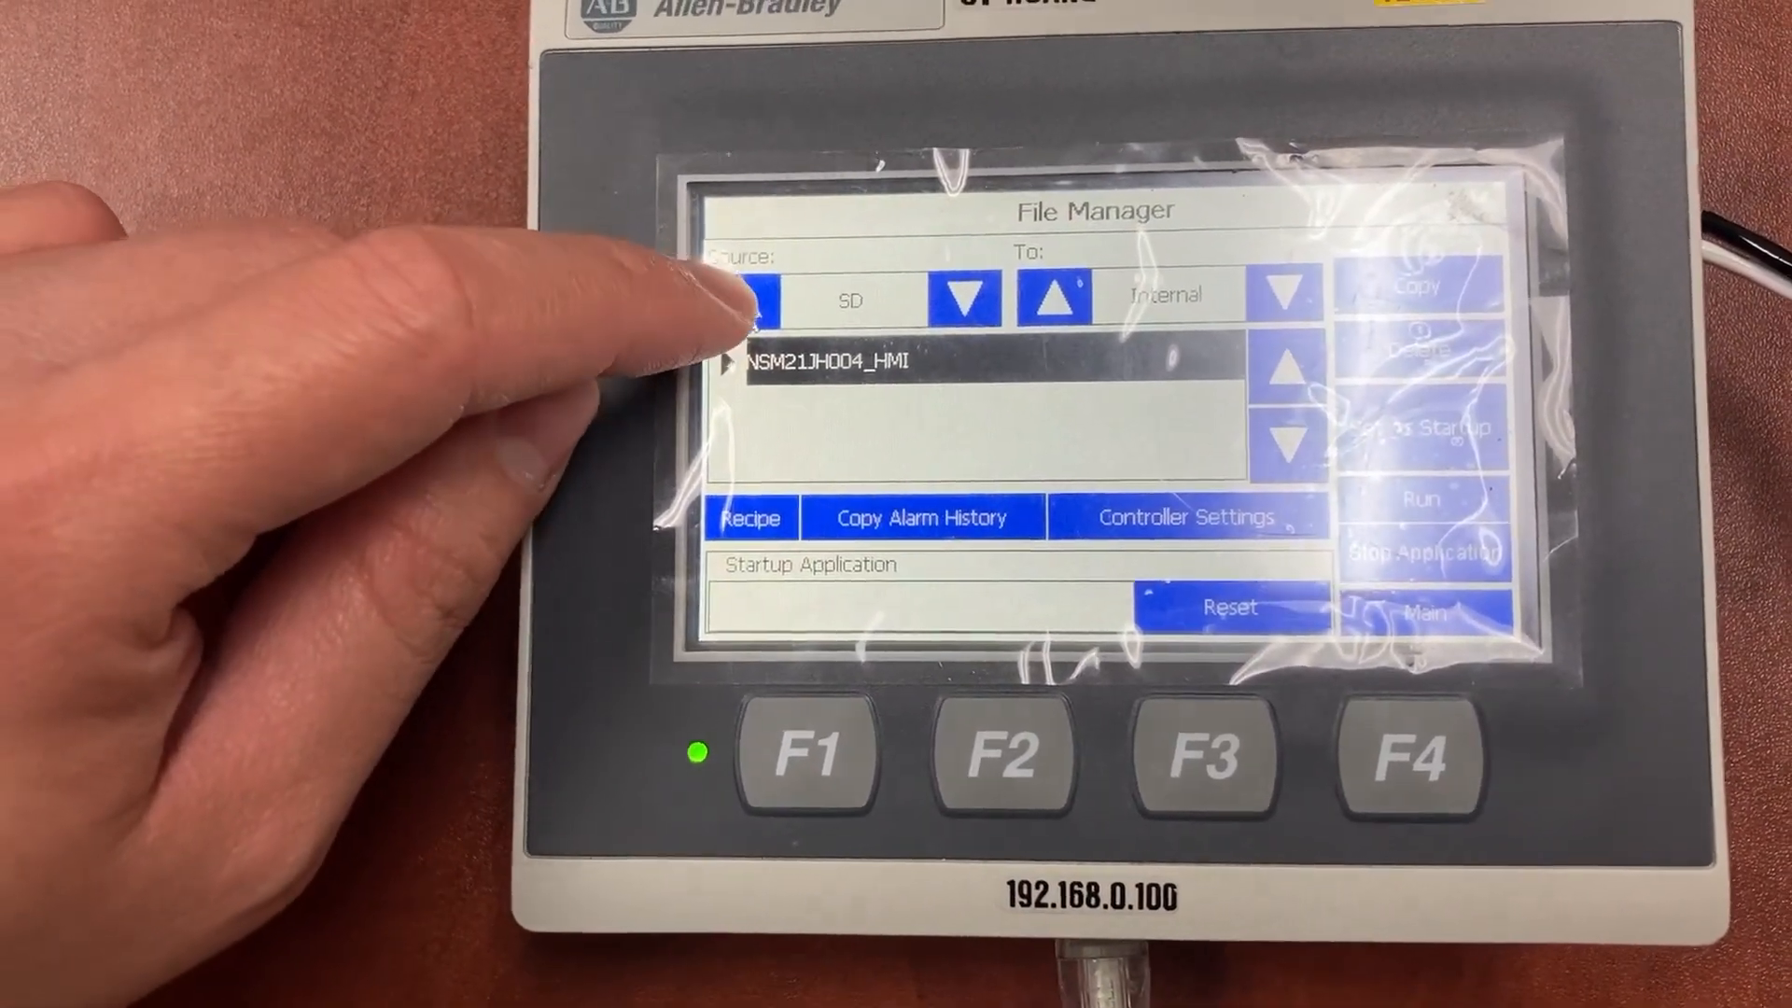
With source Internal, set NSM21JH004_HMI as the new terminal's startup application.
click(759, 295)
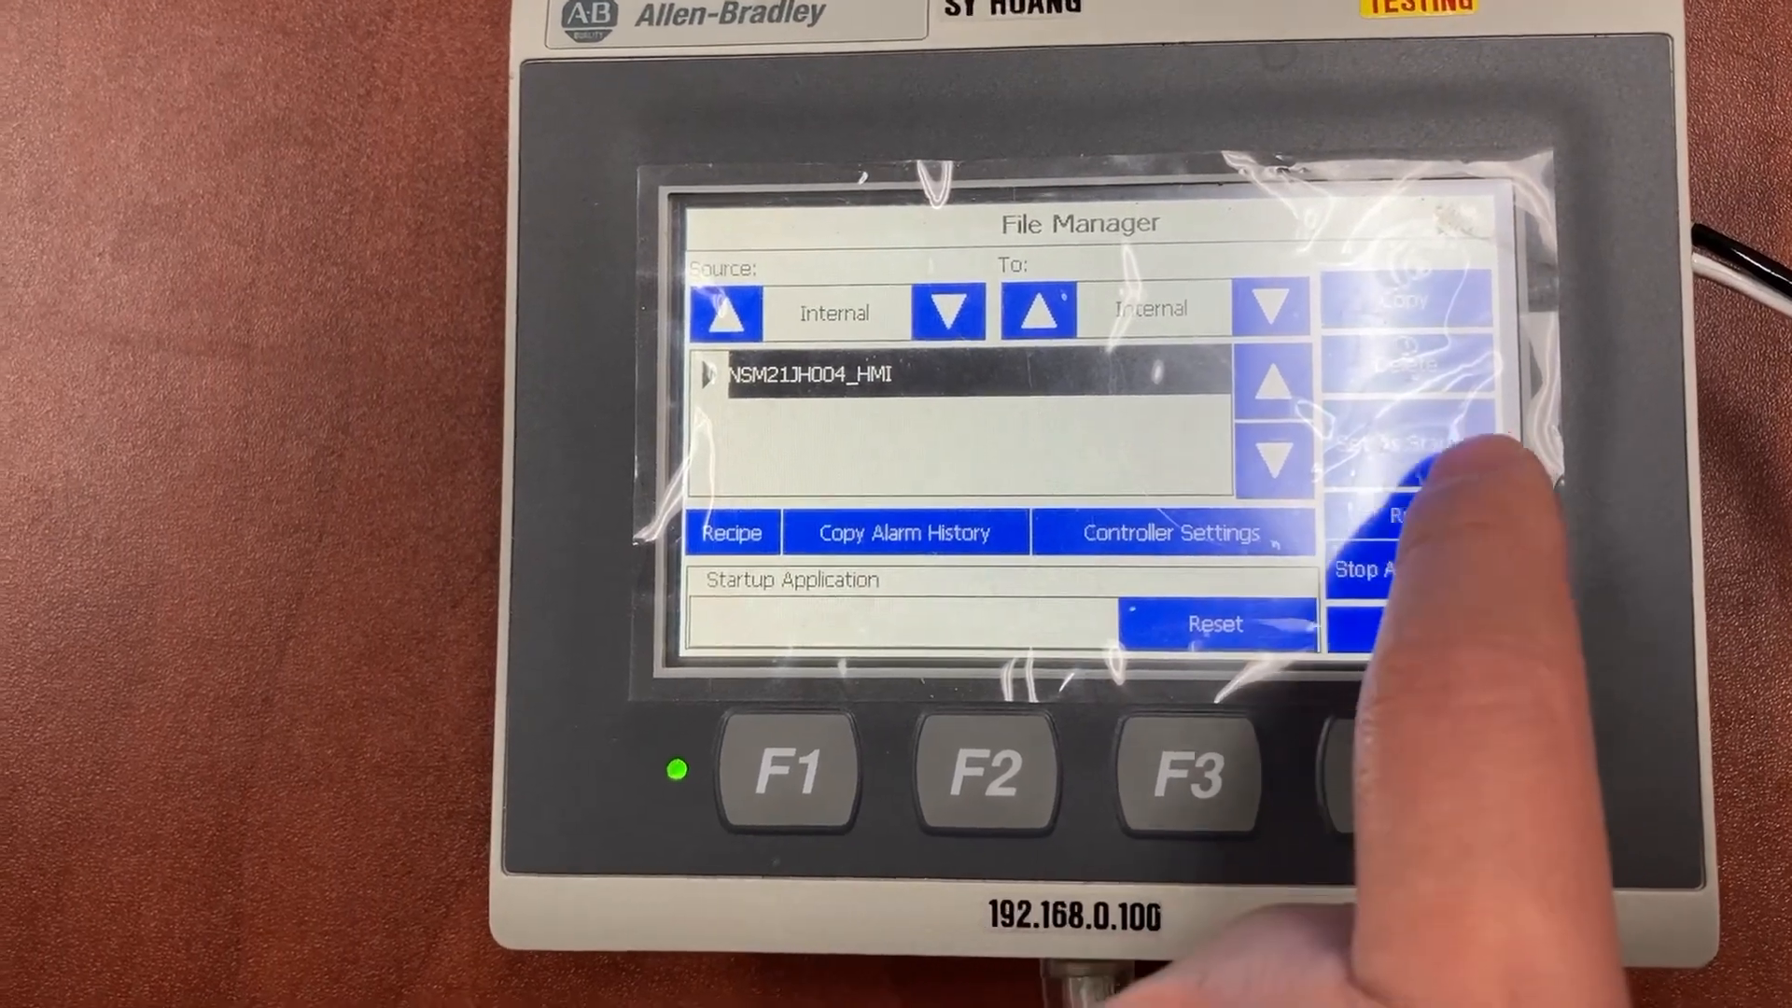
click(1389, 441)
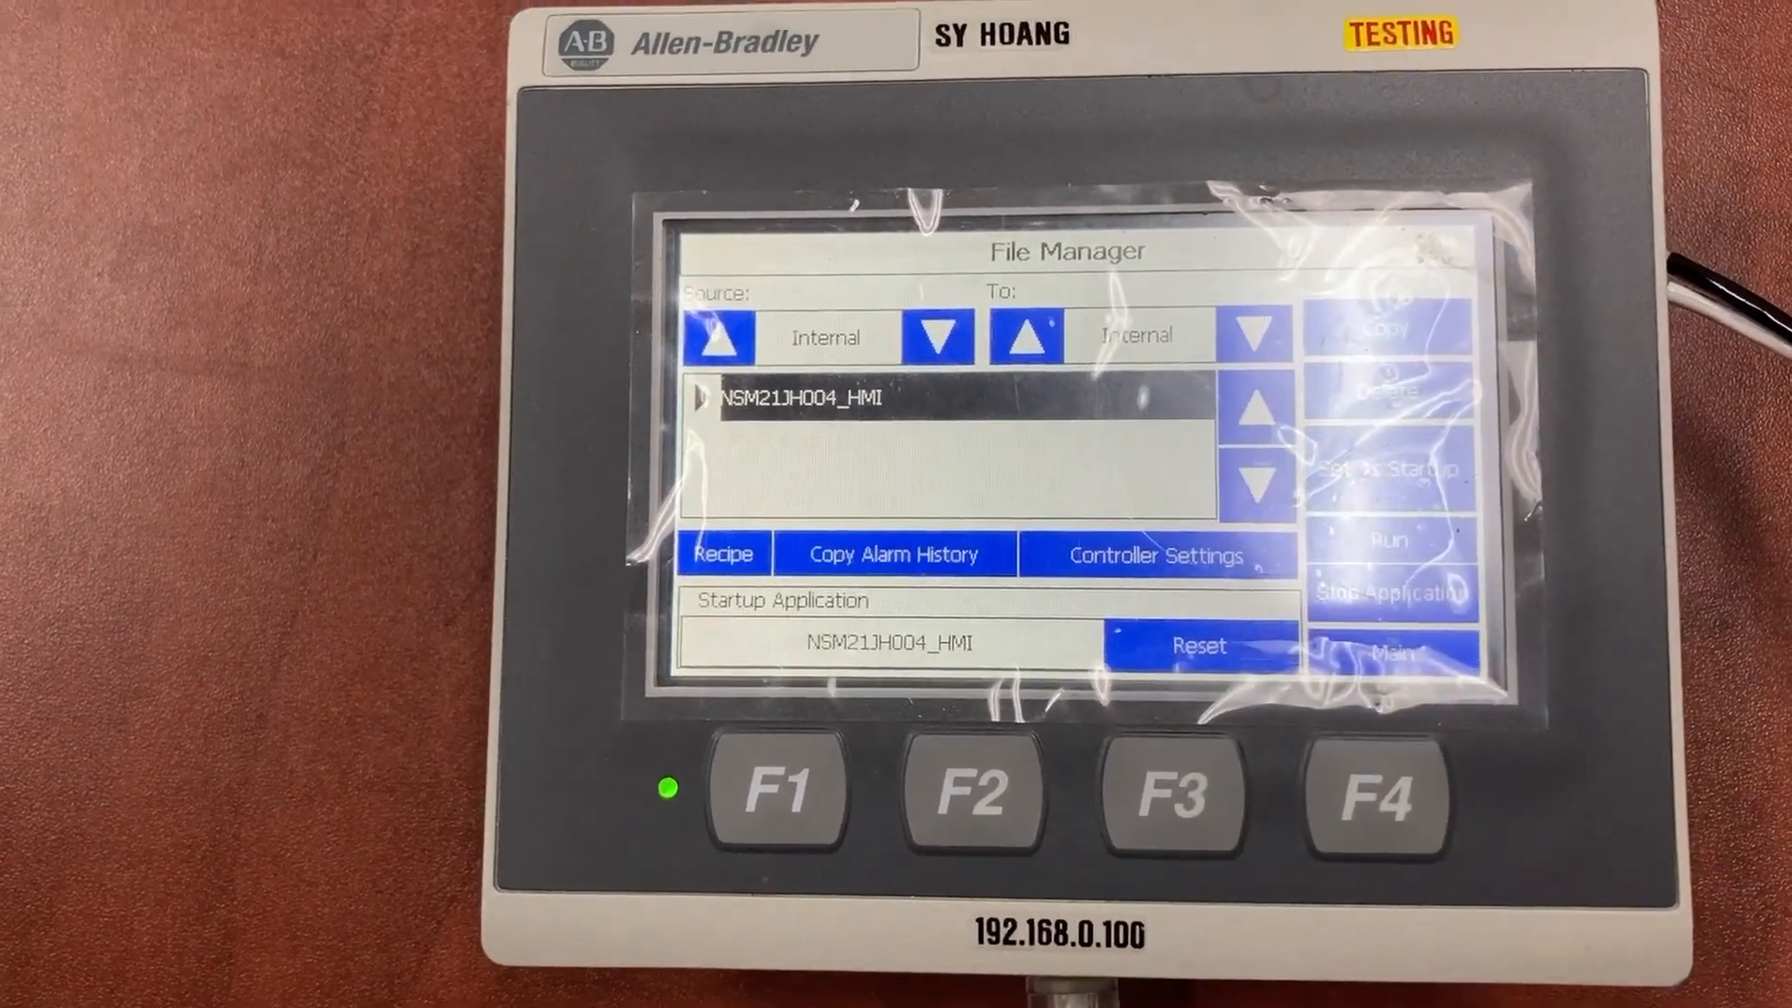